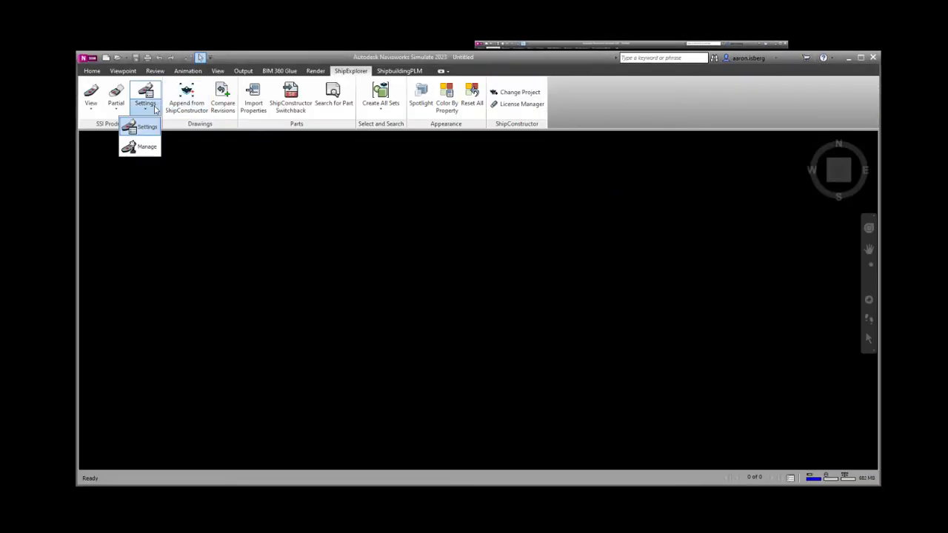
- Pick a product model configuration in ShipExplorer Settings to load the full ship
left_click(147, 126)
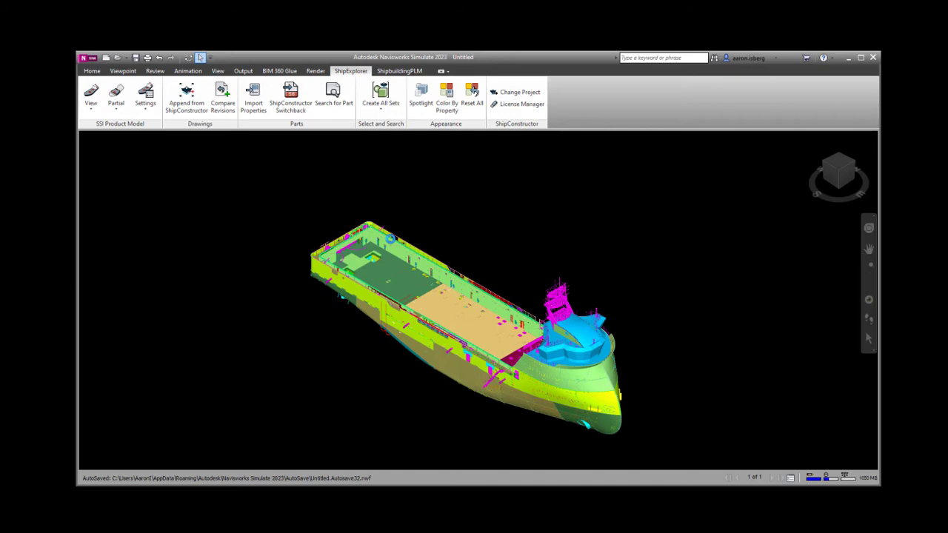
mouse_move(151, 111)
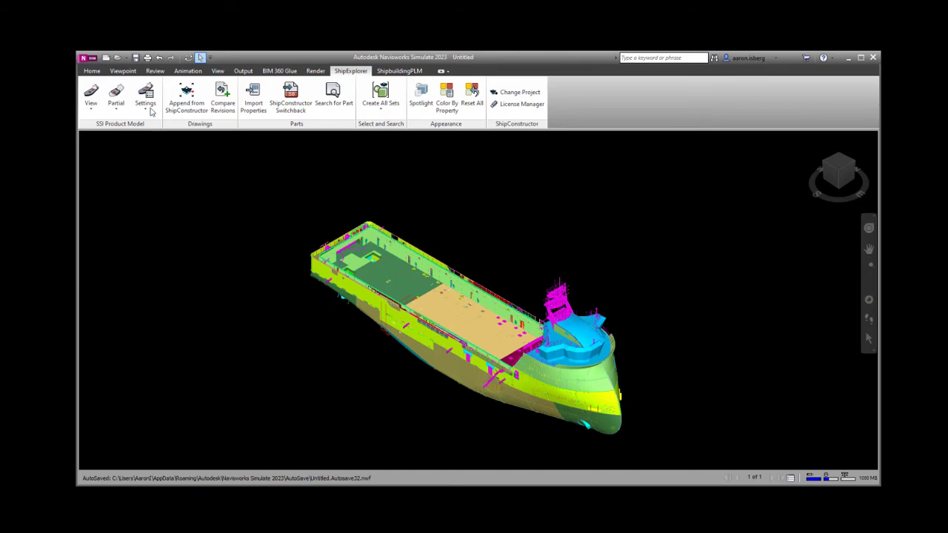
- Switch the product model configuration to 'Full Model - Envelopes', leaving the scene empty
left_click(145, 95)
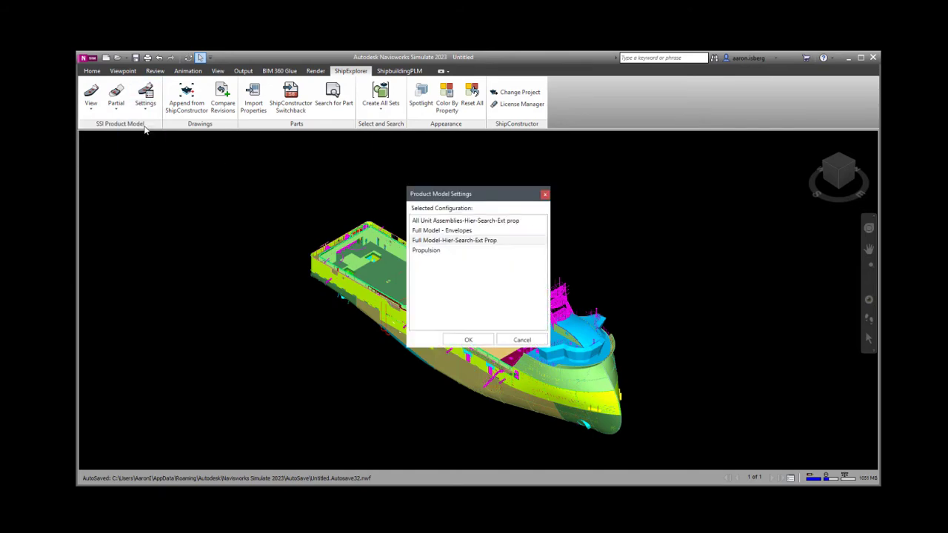
left_click(440, 230)
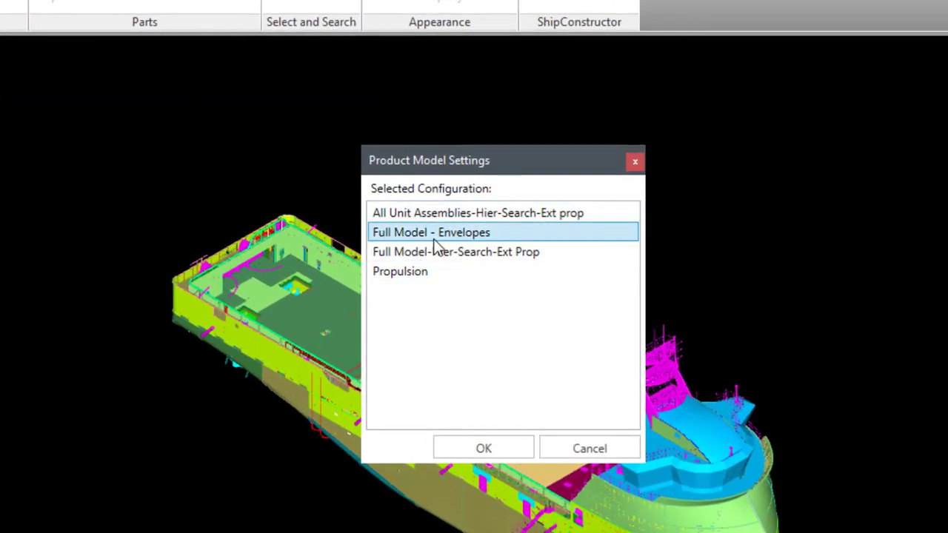
left_click(483, 448)
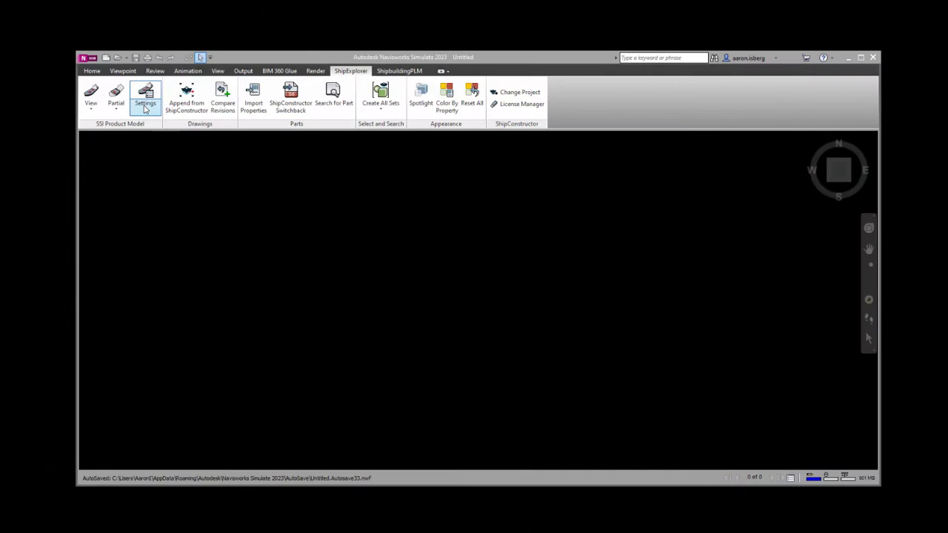
- Select 'Full Model - Skip NWD Creation' and create its missing product model
left_click(145, 96)
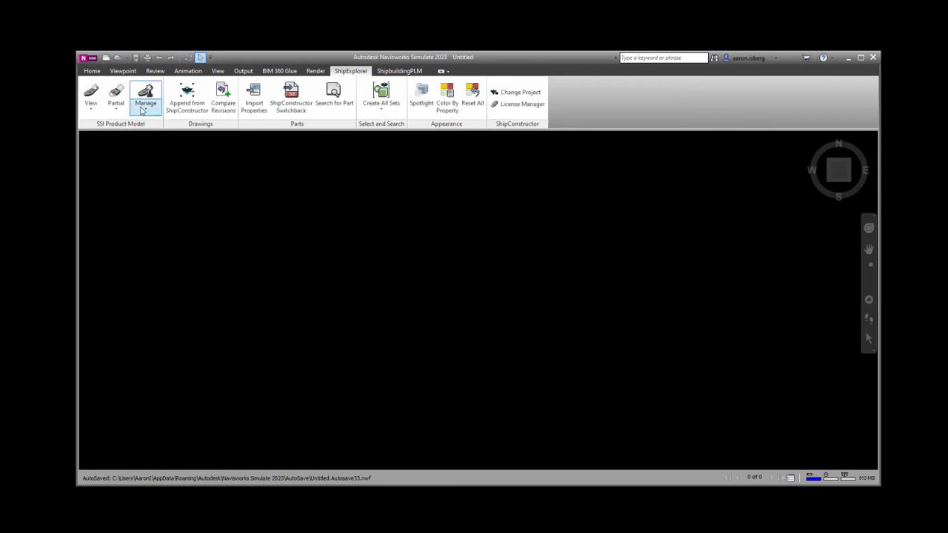
left_click(145, 95)
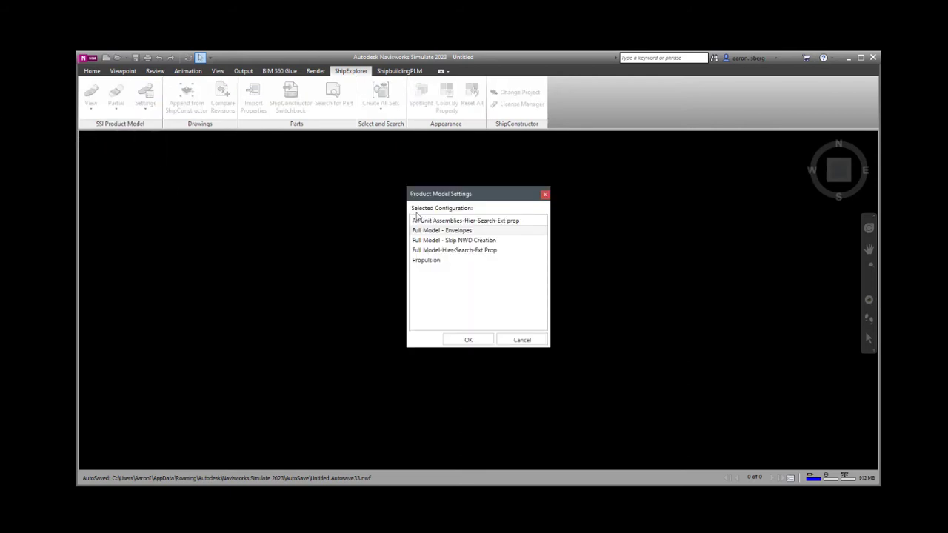
left_click(454, 250)
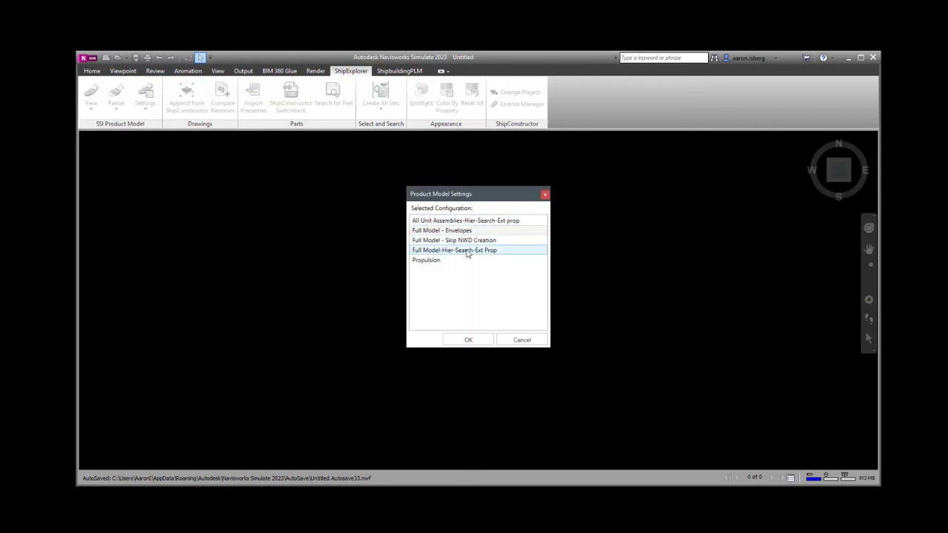
left_click(453, 240)
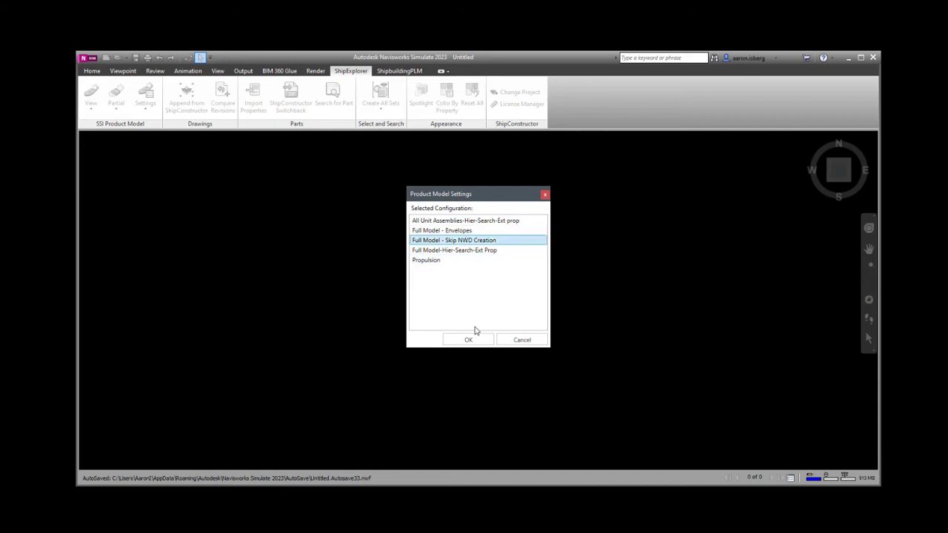
left_click(468, 339)
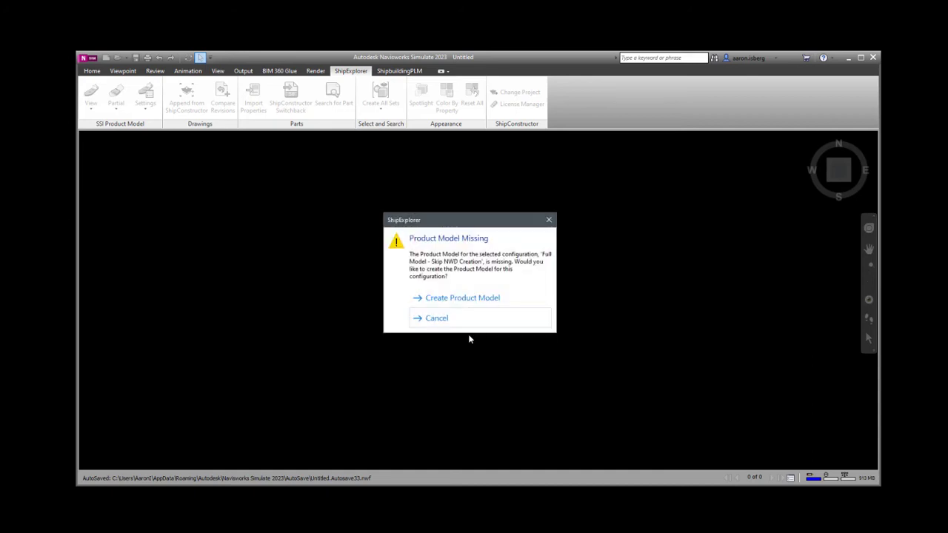
left_click(436, 317)
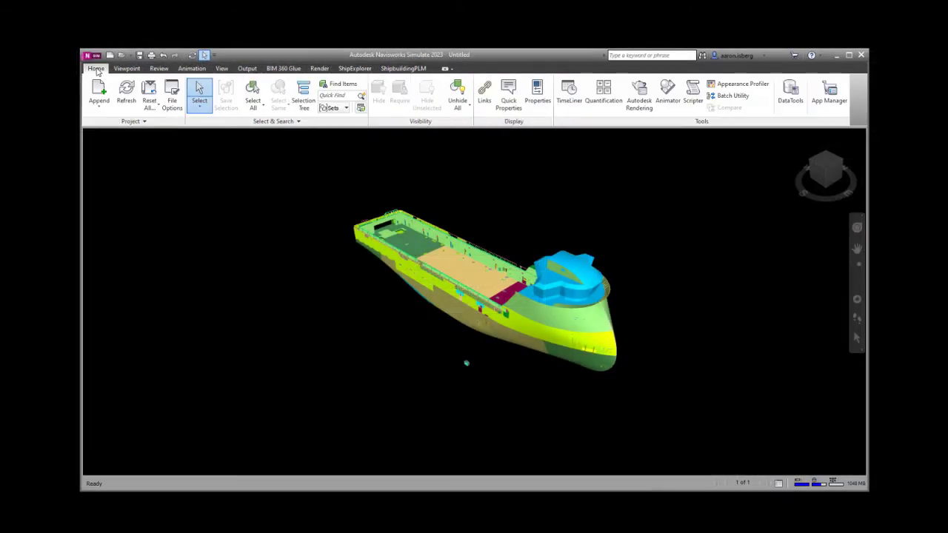
- Use the ShipExplorer tools to clear the loaded ship model from the scene
left_click(303, 94)
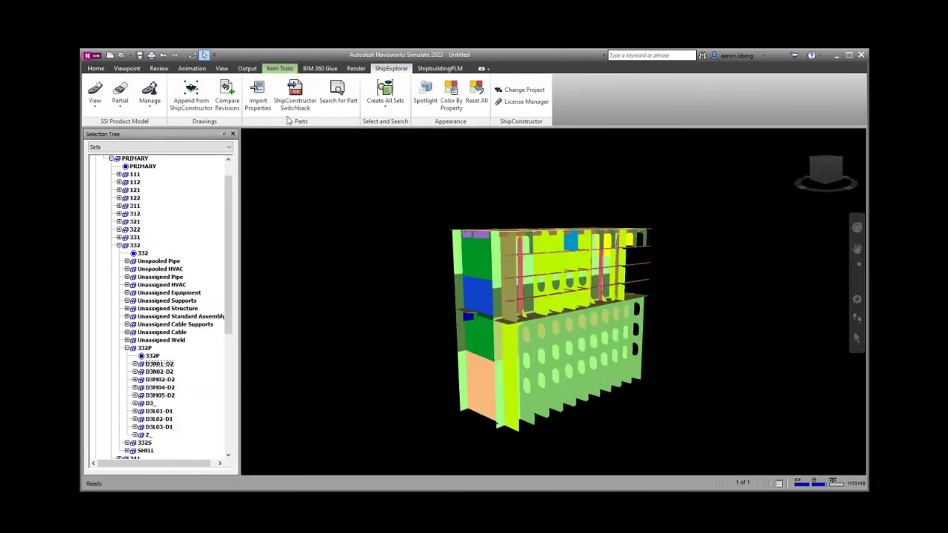
left_click(295, 92)
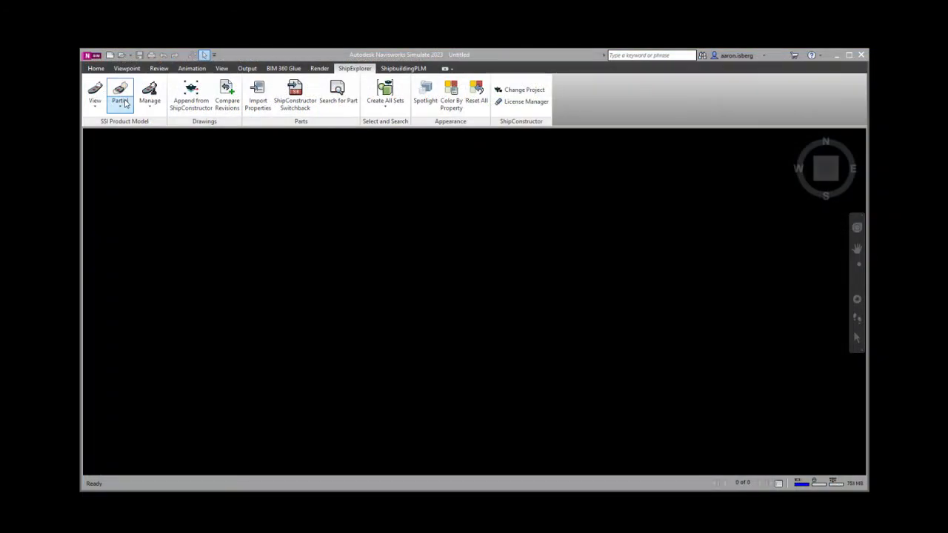
- Load a partial product model containing only unit 332
left_click(120, 93)
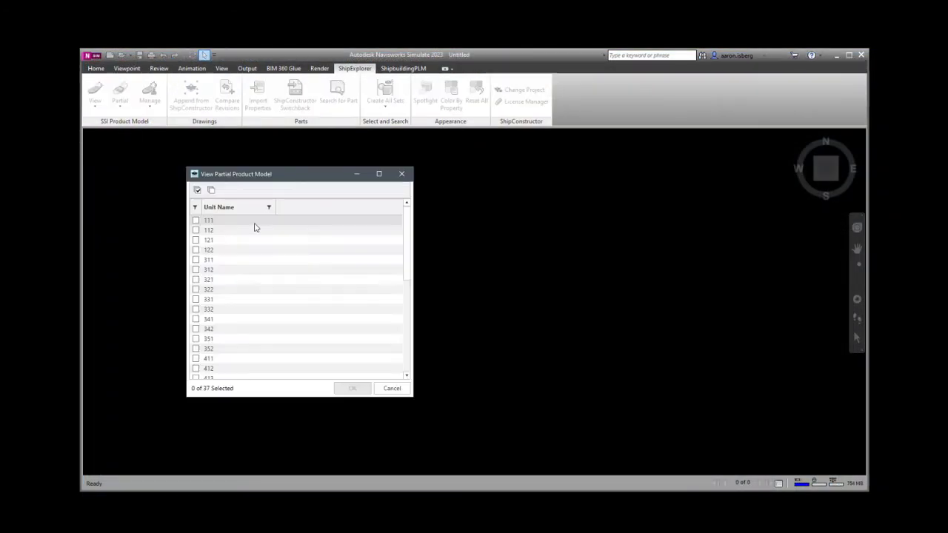
left_click(196, 309)
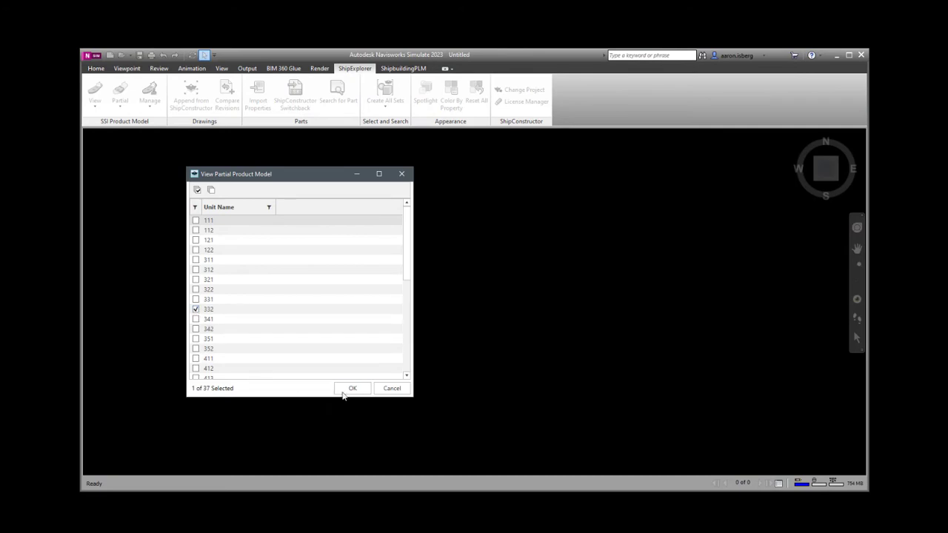
left_click(352, 389)
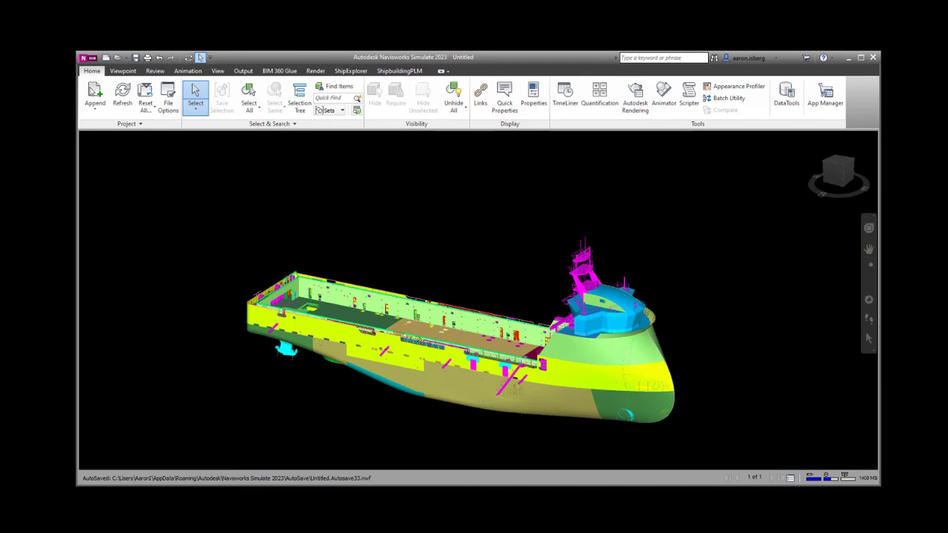
- Run Create and Update from the ShipExplorer View dropdown to launch PublisherLT
left_click(95, 92)
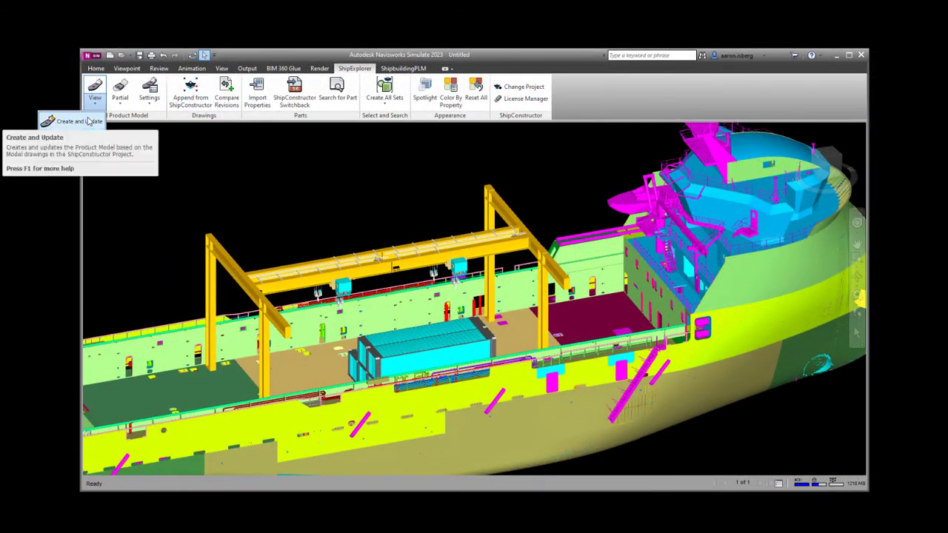
left_click(95, 89)
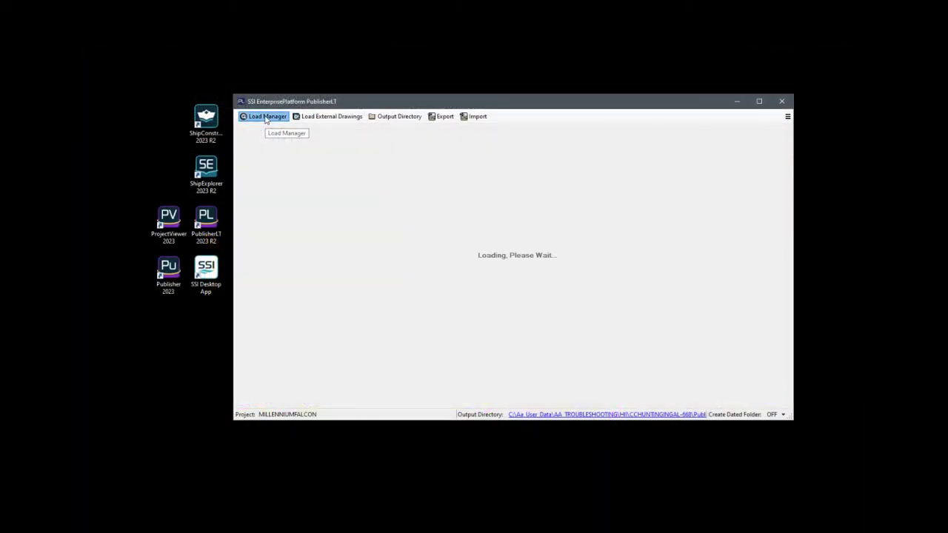
- Load the MILLENNIUMFALCON project and run 'Generate Project's Product Model'
left_click(268, 116)
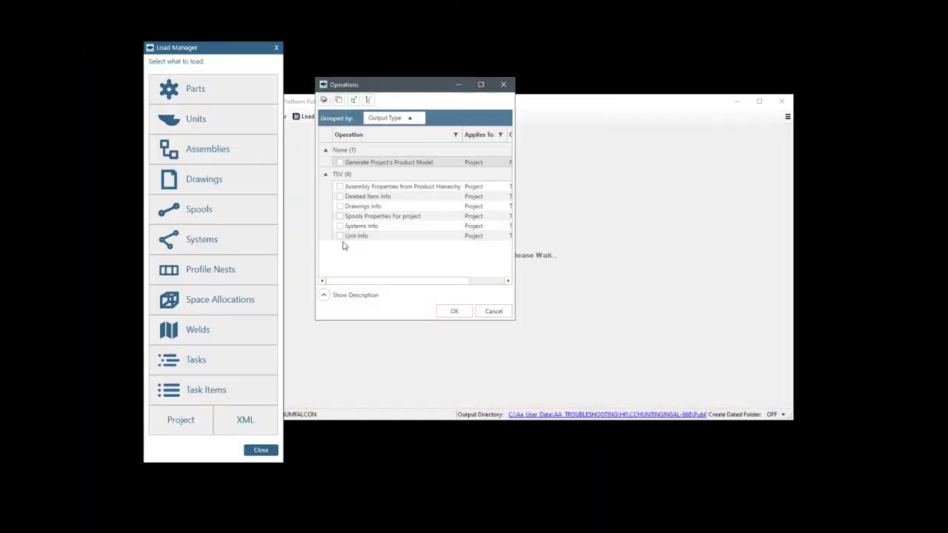
left_click(339, 162)
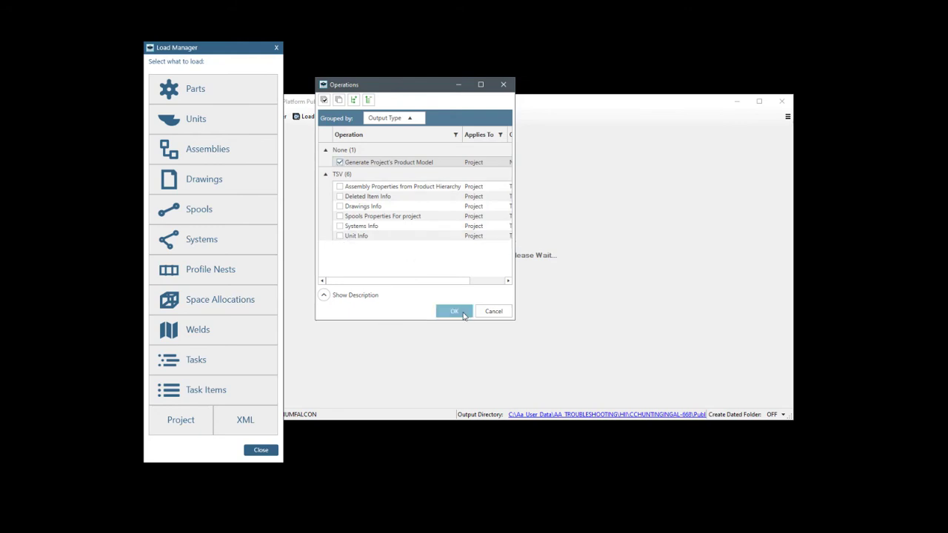
left_click(454, 311)
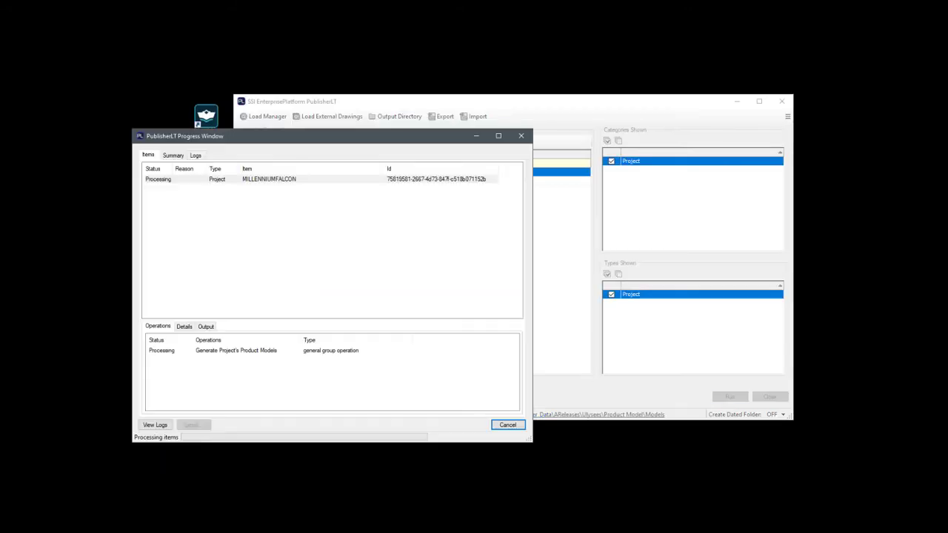